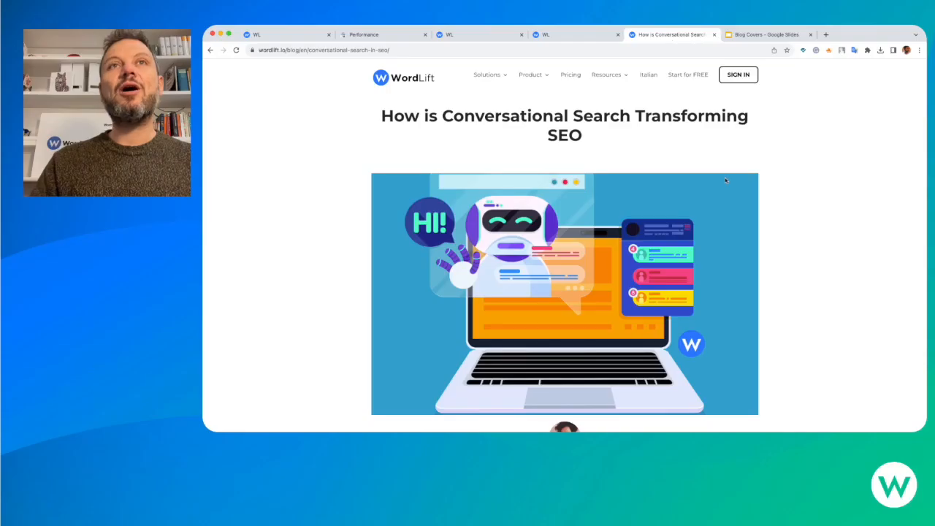
# Show the article's Search Console performance report with 35 clicks, 4.47K impressions and its top queries.
pyautogui.scroll(-3)
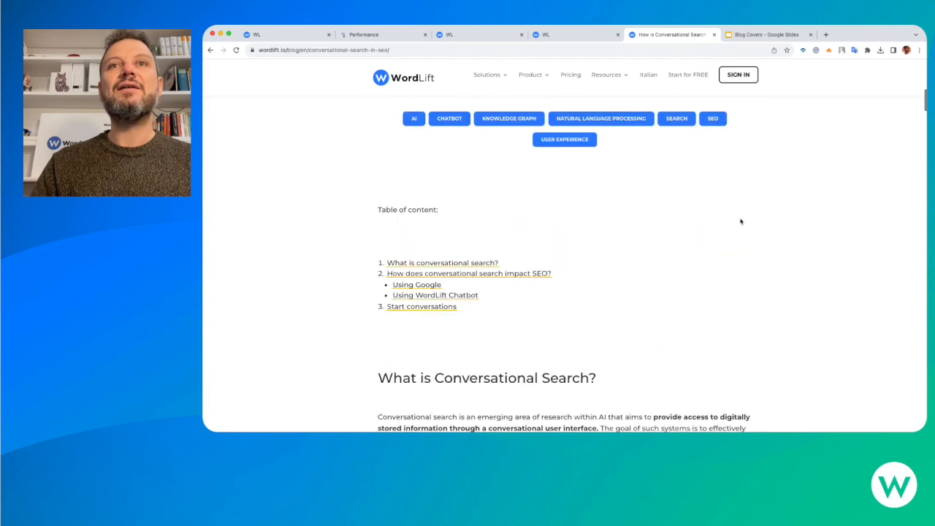
pyautogui.click(372, 35)
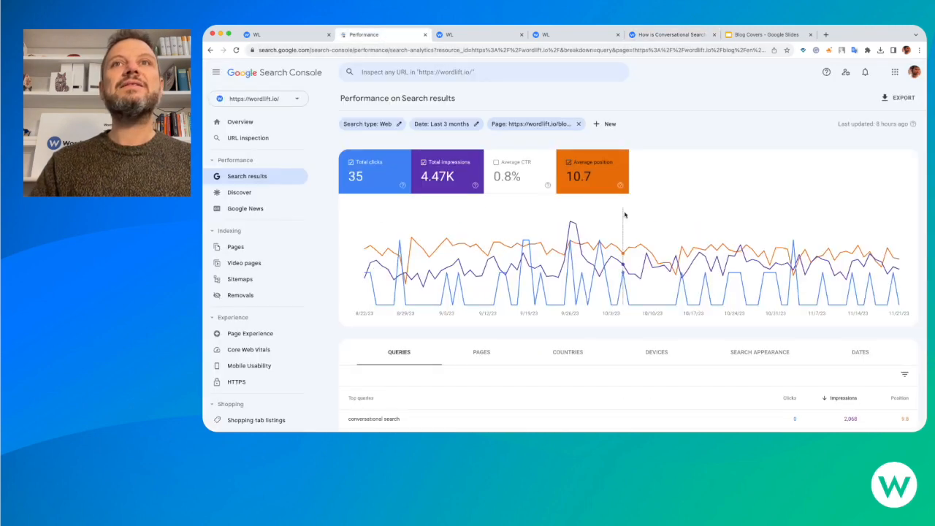
pyautogui.moveTo(745, 235)
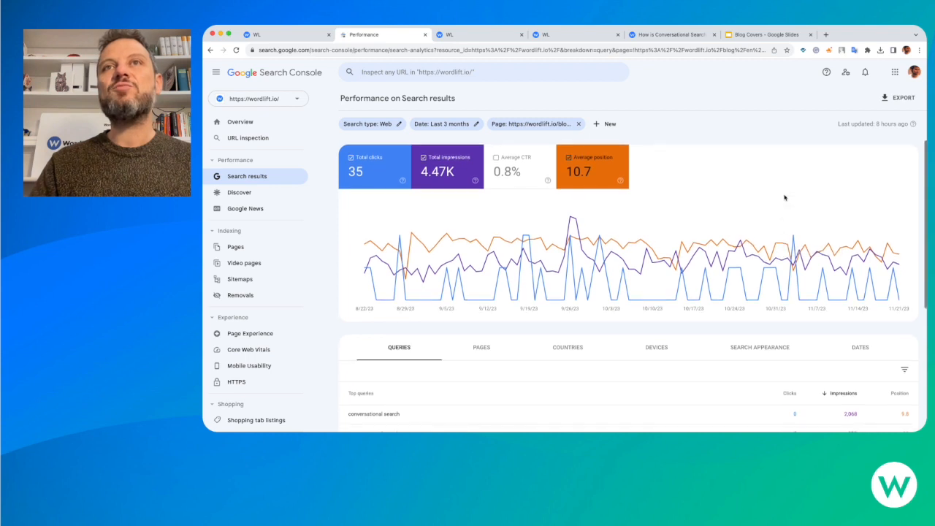
pyautogui.scroll(-3)
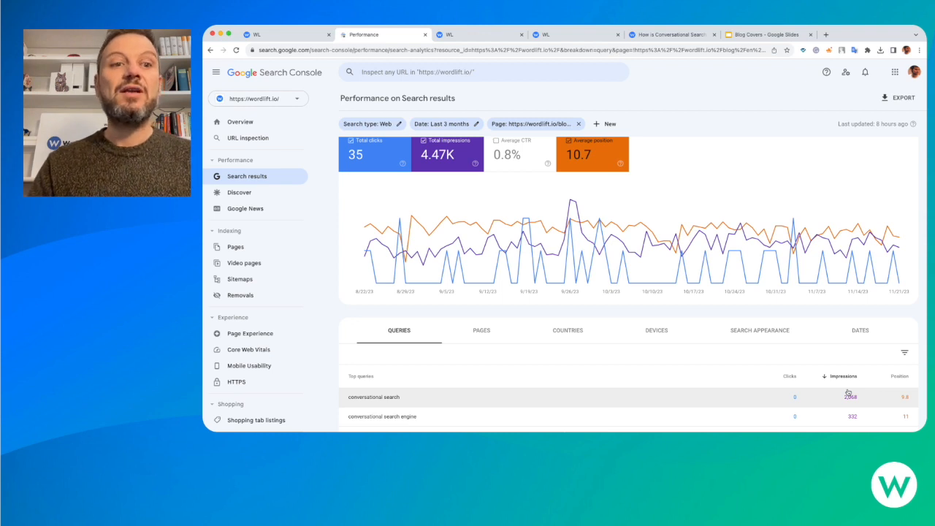
# Return to the Agent WordLift chat and dismiss the WordLift key Settings panel.
pyautogui.click(274, 35)
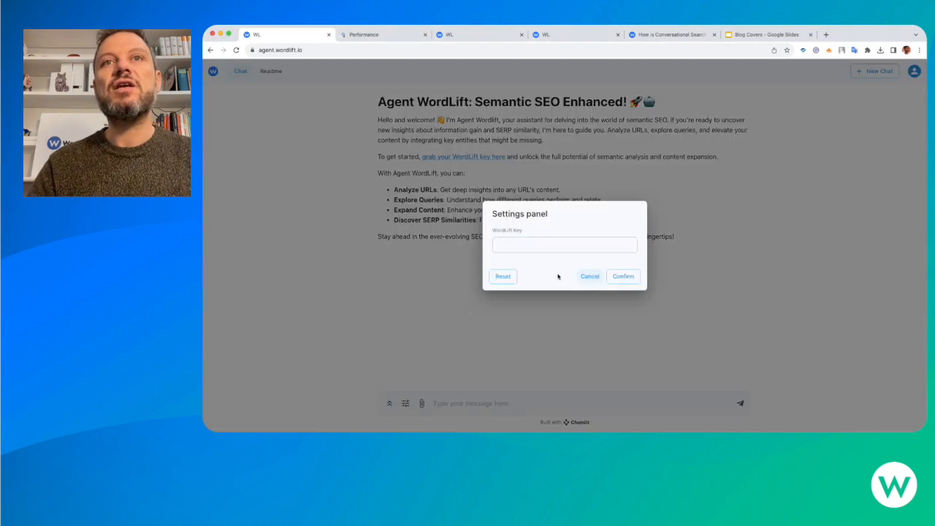
pyautogui.click(564, 246)
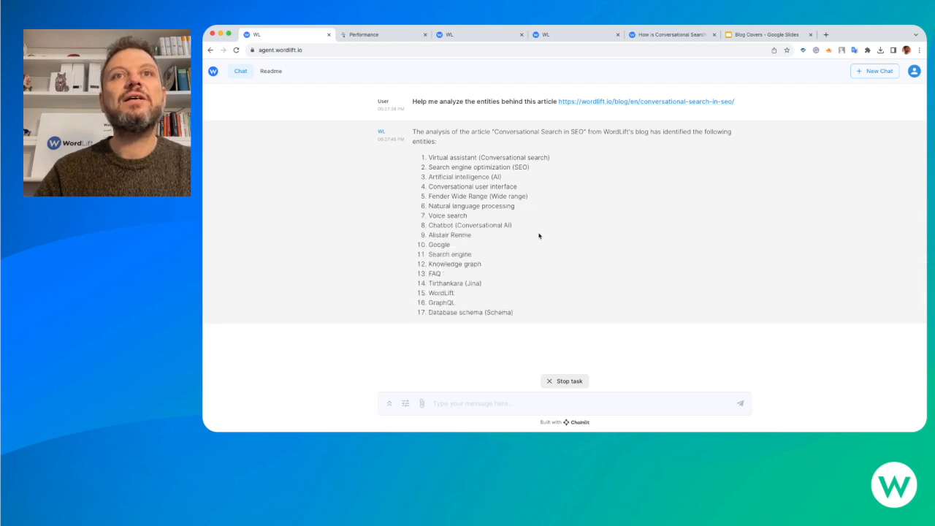
# Review the agent's 17 article entities such as Virtual assistant and Google.
pyautogui.scroll(-3)
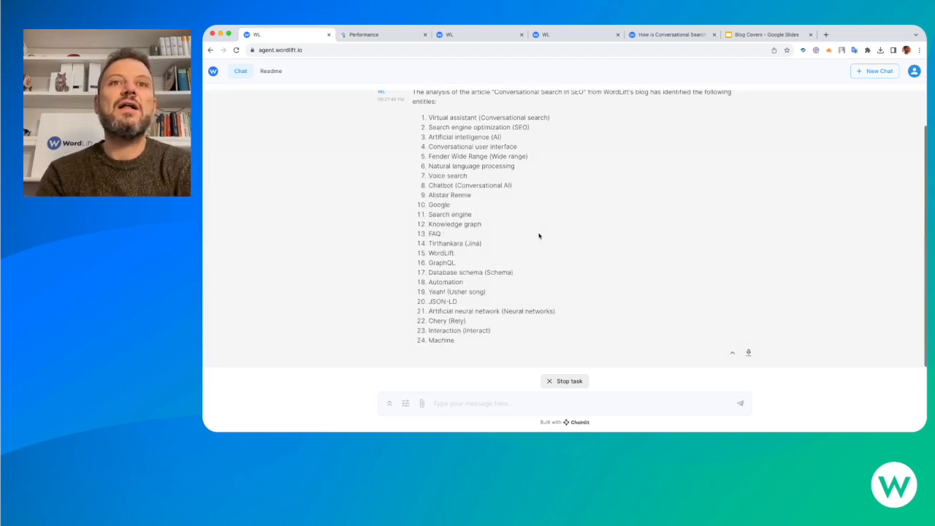
pyautogui.scroll(-3)
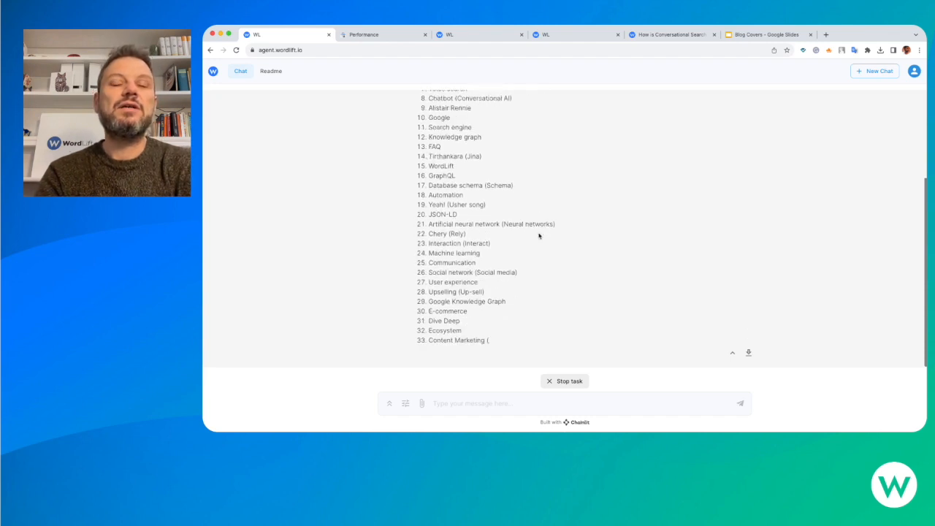
pyautogui.scroll(-3)
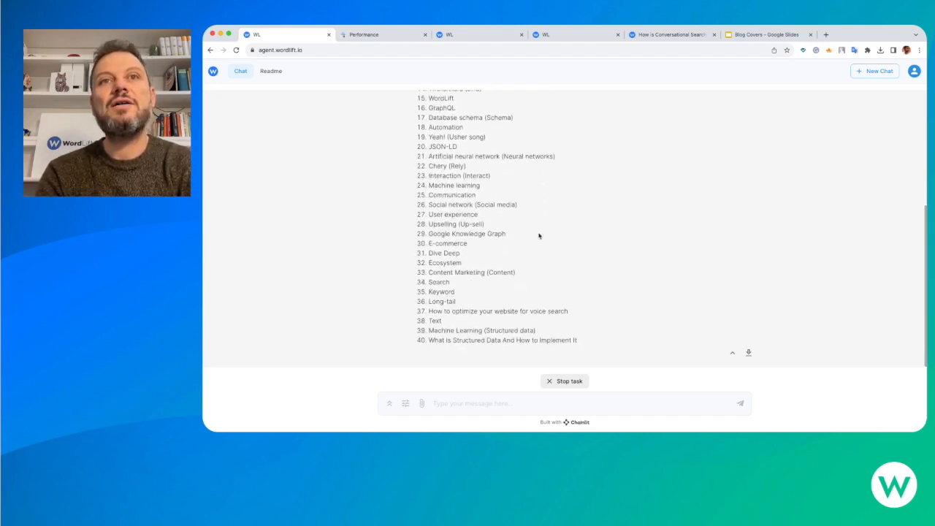
pyautogui.scroll(-3)
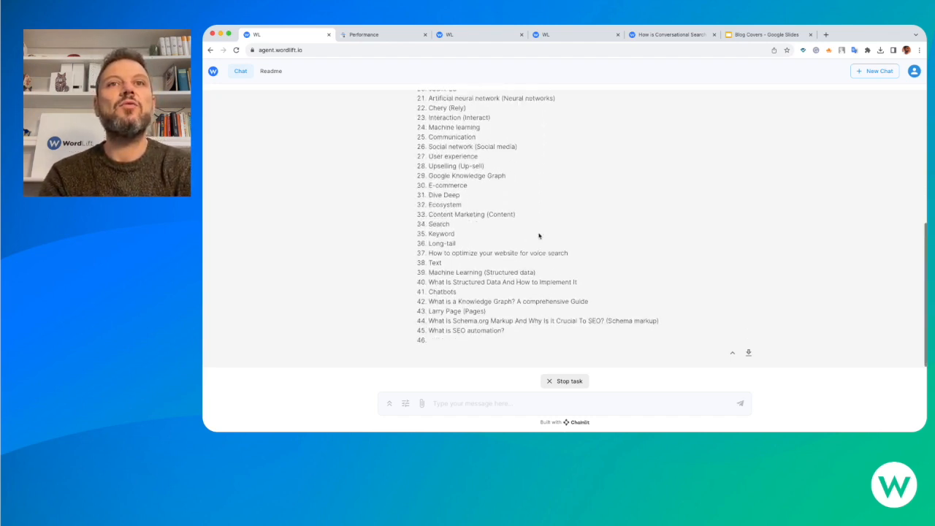
pyautogui.scroll(-3)
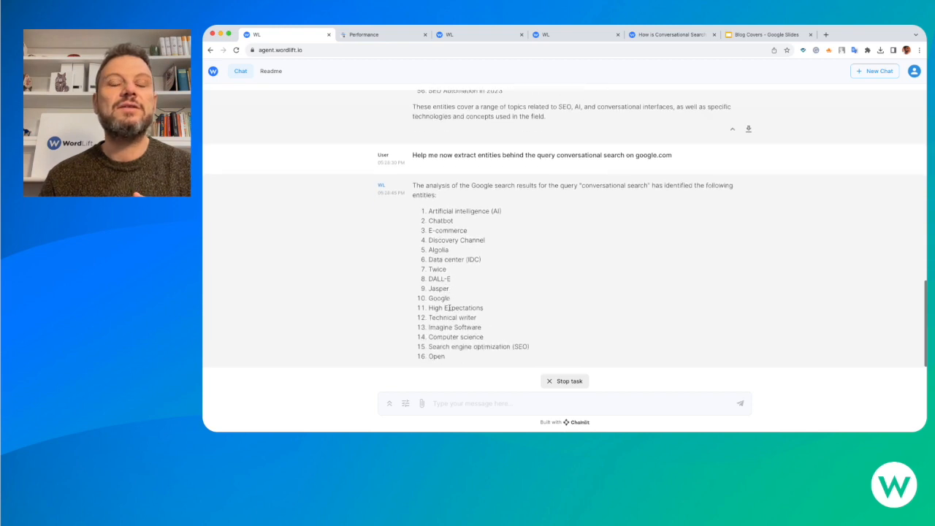
# Review the Google-result entities missing from the article, like Algolia and OpenAI.
pyautogui.scroll(-3)
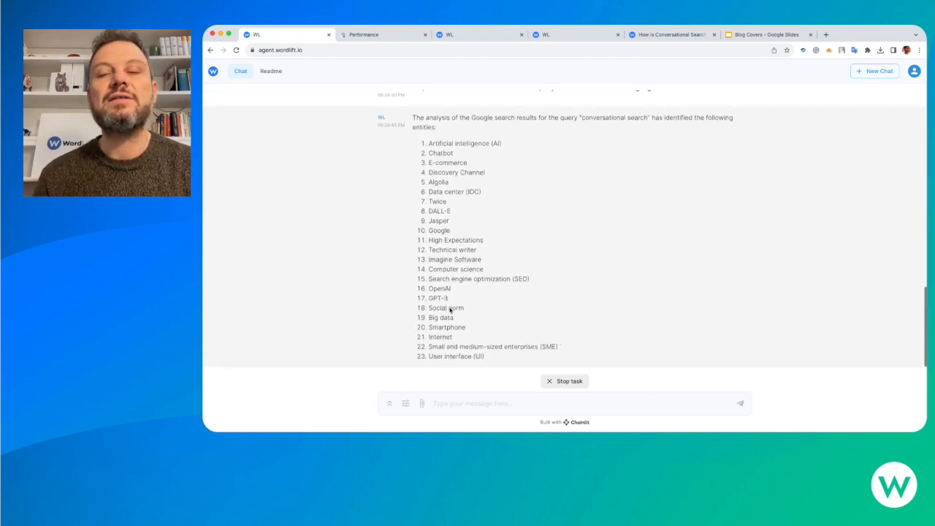
pyautogui.scroll(-3)
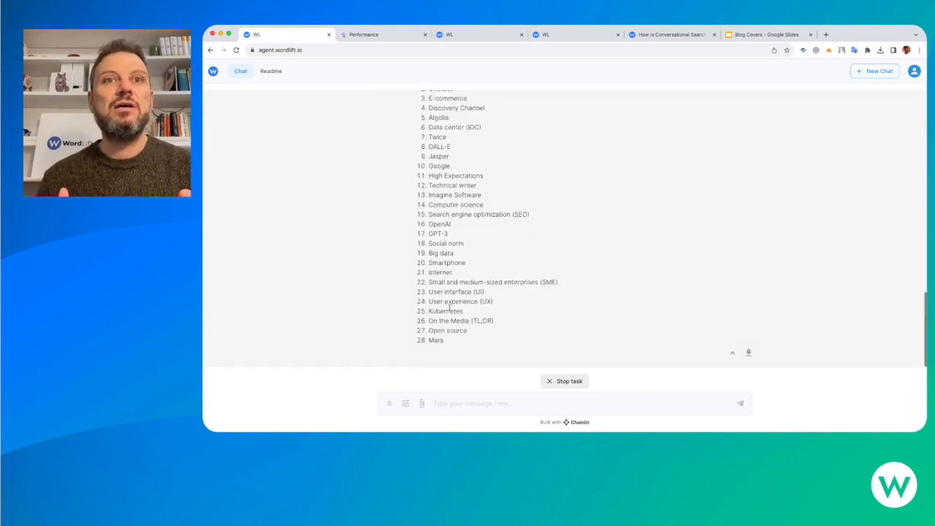
pyautogui.scroll(-3)
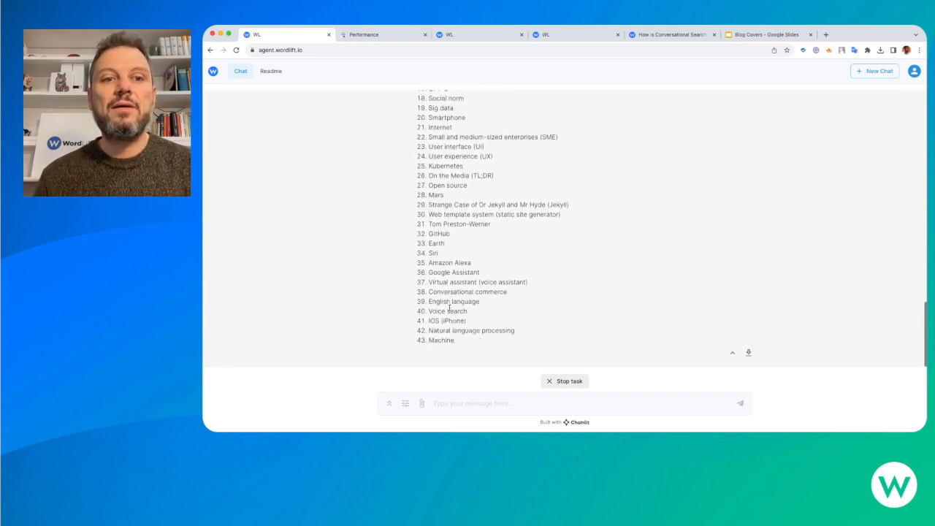
pyautogui.scroll(-3)
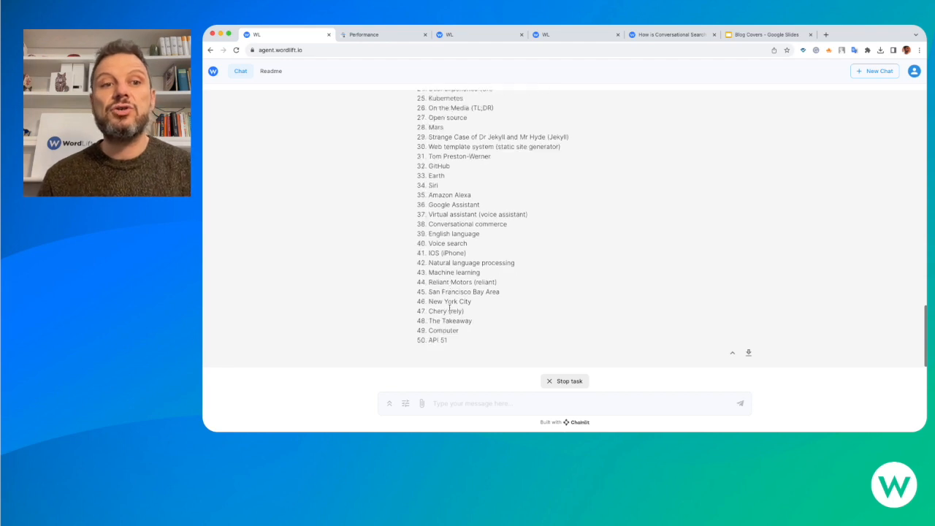
pyautogui.scroll(-3)
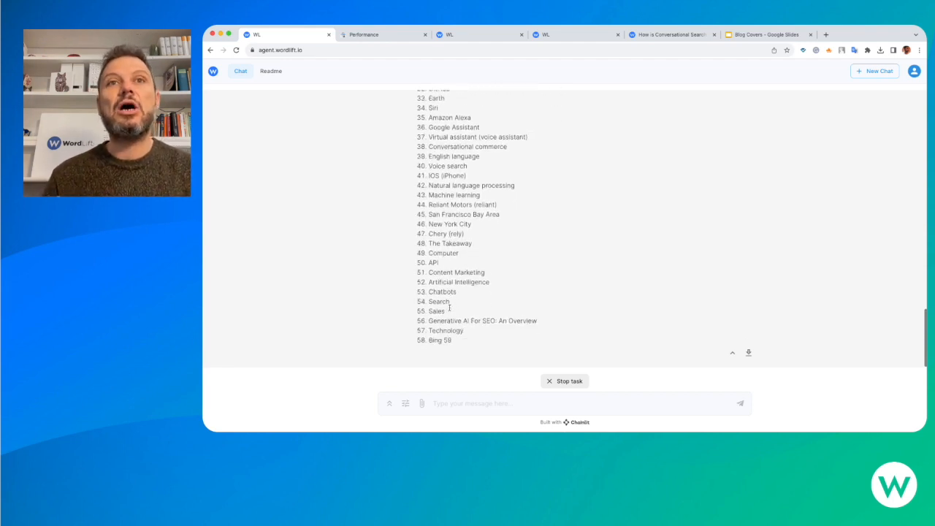
pyautogui.scroll(-3)
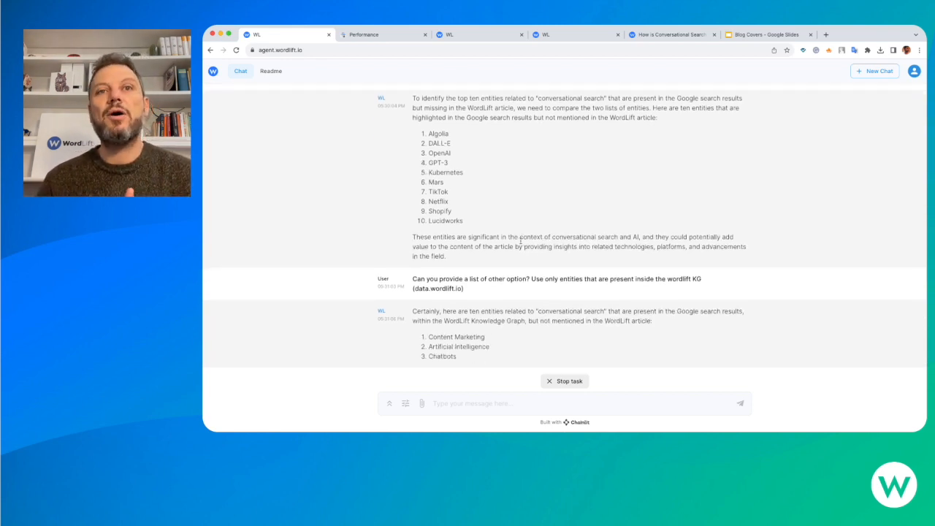
# Review the ten WordLift Knowledge Graph entities such as Content Marketing, Search and Big Data.
pyautogui.scroll(-3)
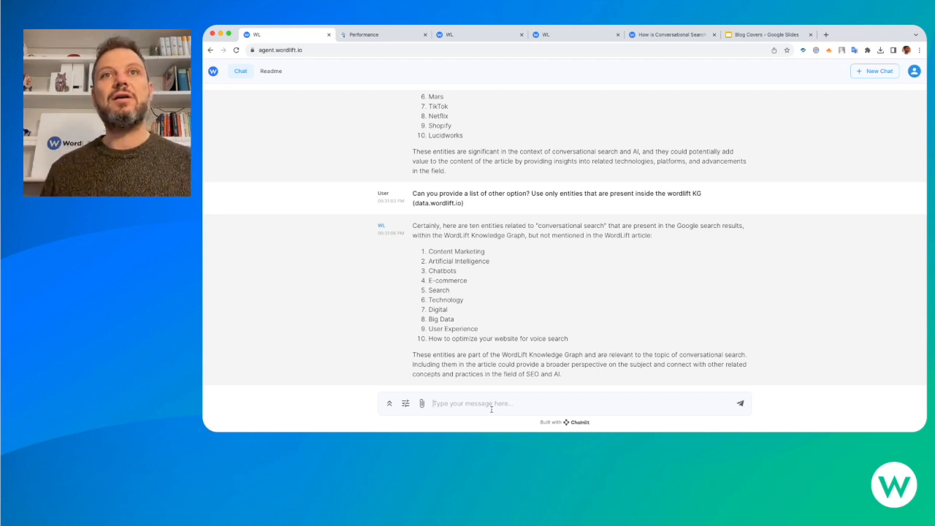
# Ask the agent "What about natural language understanding?" and read its answer.
pyautogui.write('What about natural language understanding?')
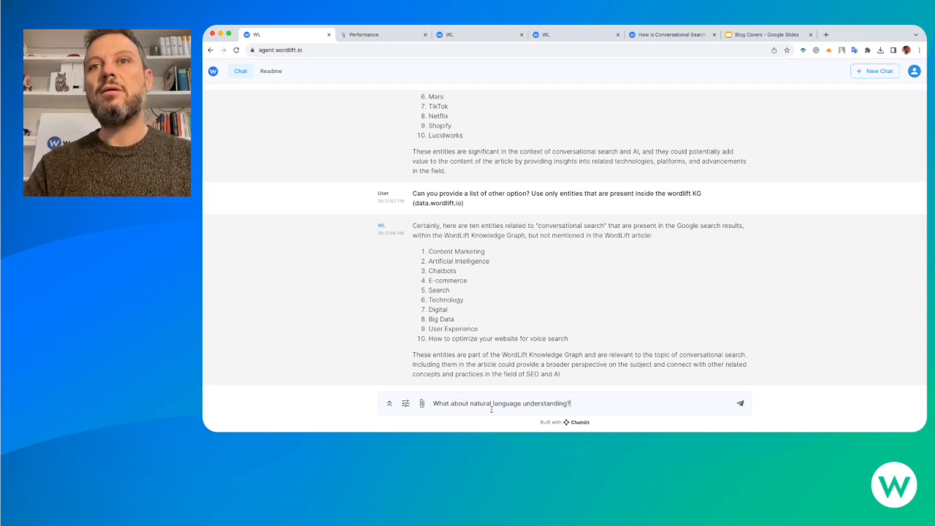
pyautogui.click(739, 401)
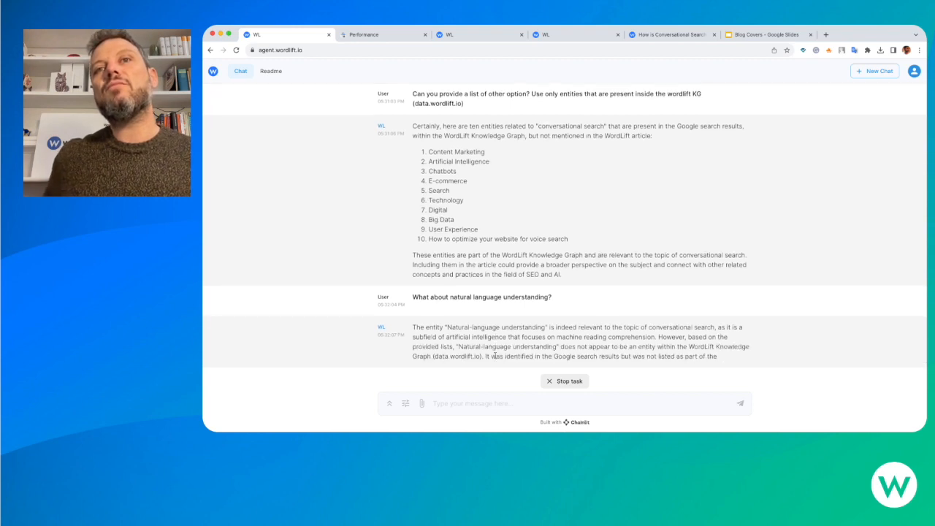
pyautogui.scroll(-3)
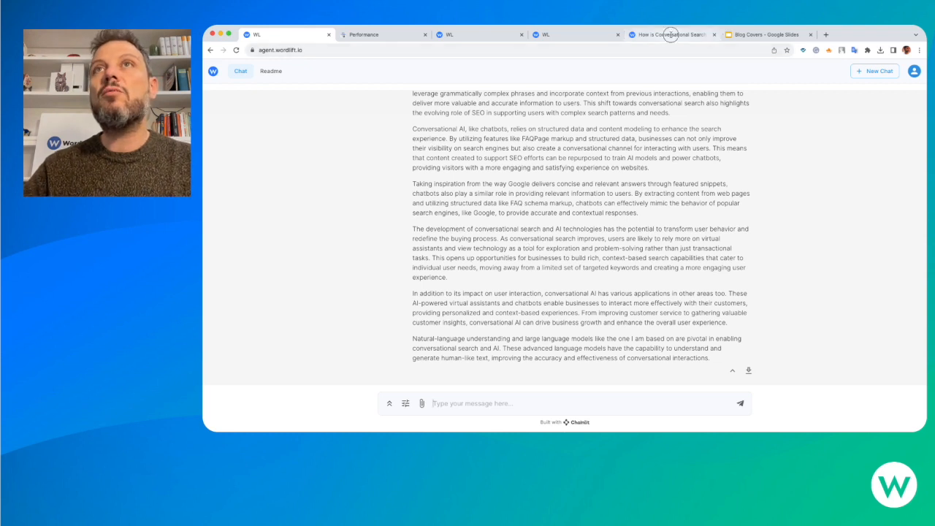
# Select the post's What is Conversational Search? section and bring it back to the agent for expansion.
pyautogui.click(669, 35)
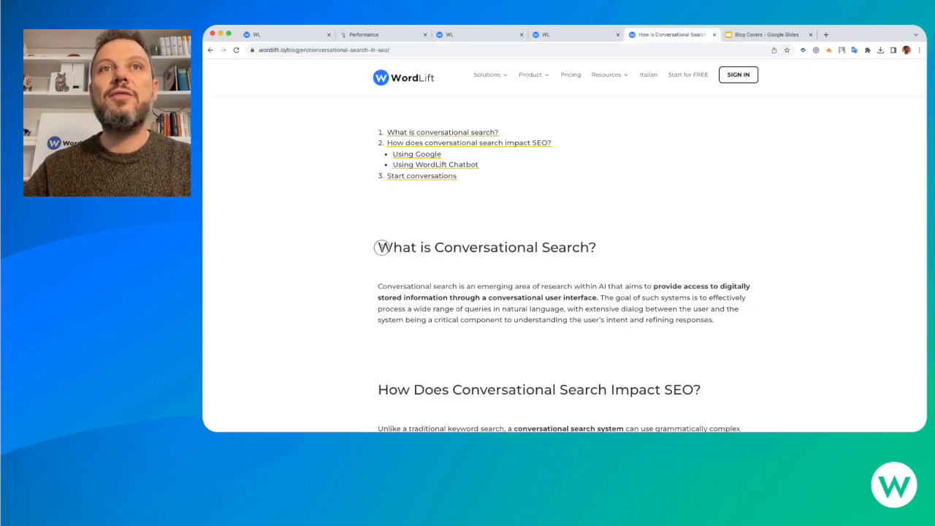
pyautogui.moveTo(377, 247); pyautogui.dragTo(713, 320)
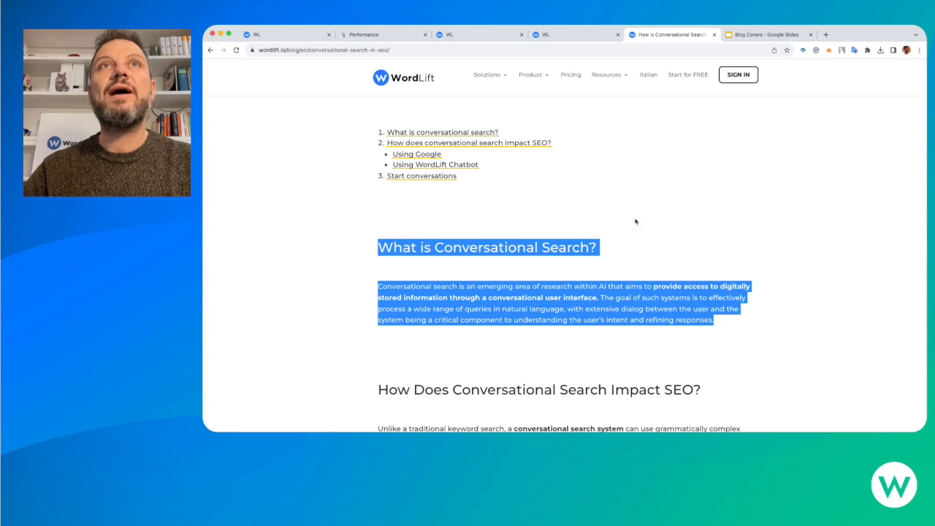
pyautogui.click(274, 35)
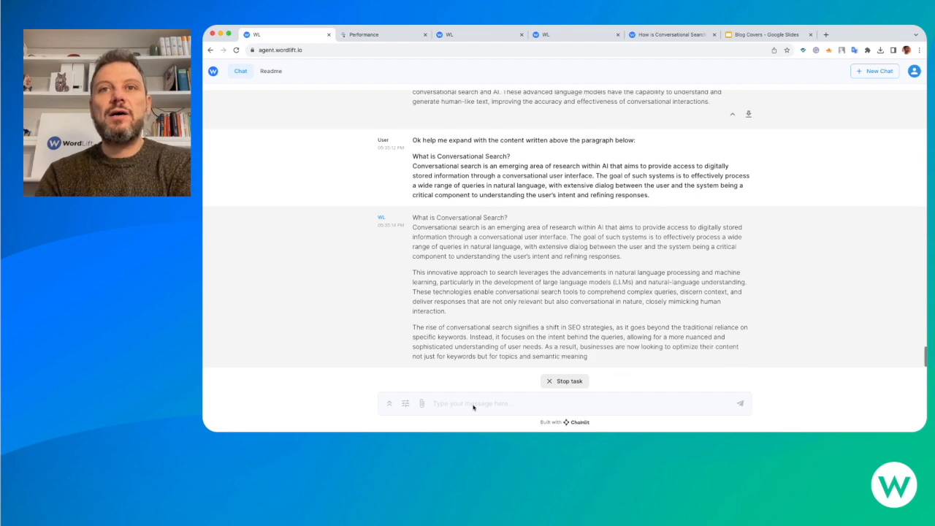
pyautogui.scroll(-3)
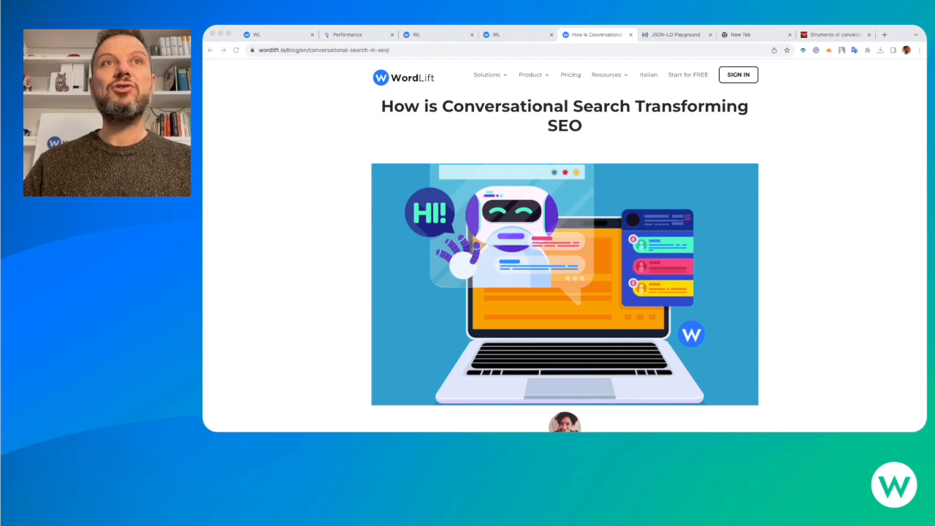
# Reach the expanded section text covering large language models, voice search and user experience.
pyautogui.scroll(-3)
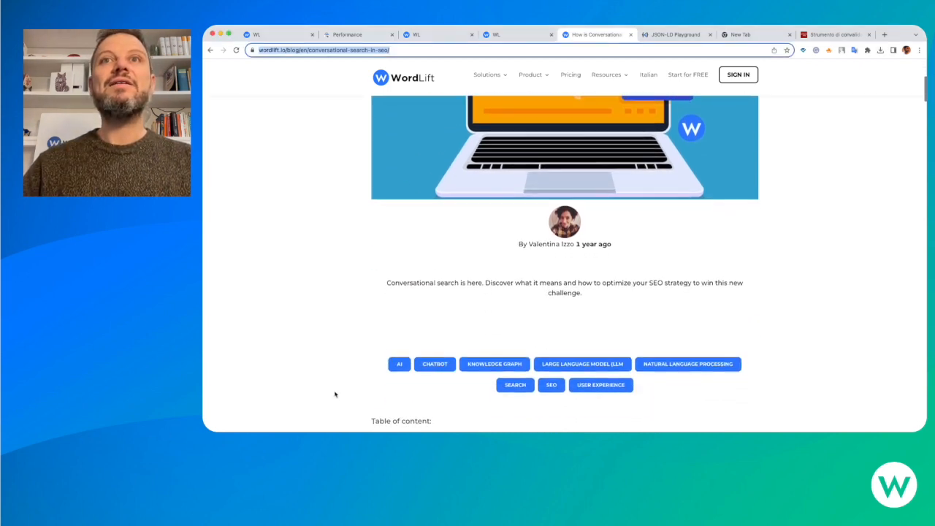
pyautogui.scroll(-3)
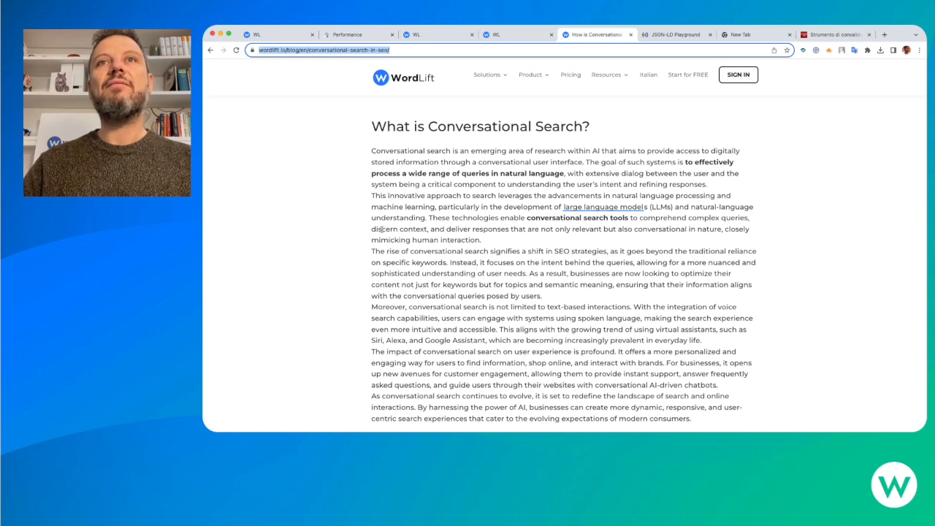
pyautogui.scroll(-3)
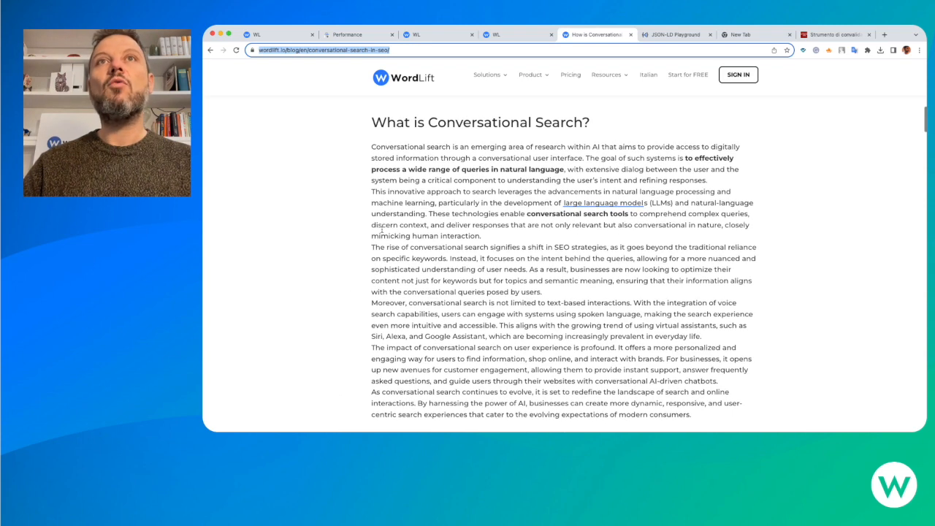
pyautogui.moveTo(605, 202)
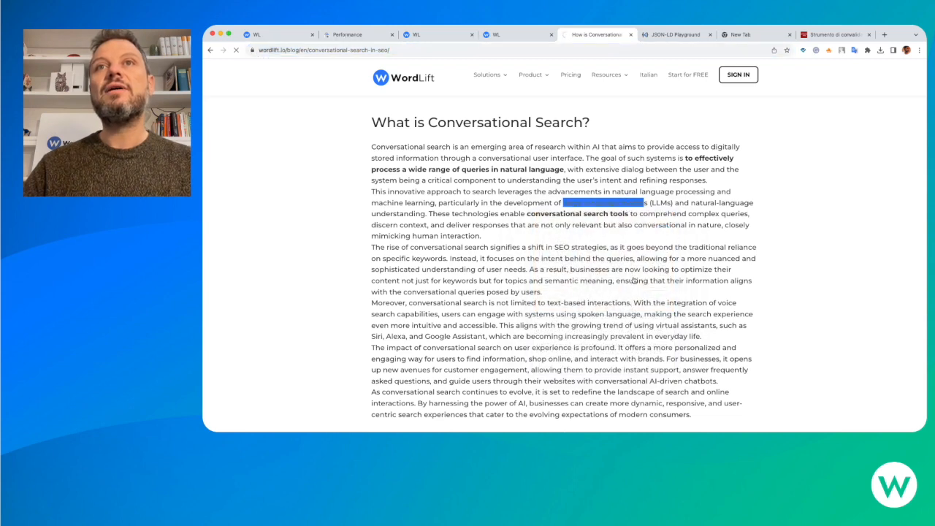
# Visit the Large Language Model (LLM) entity page and its related conversational search article card.
pyautogui.click(590, 202)
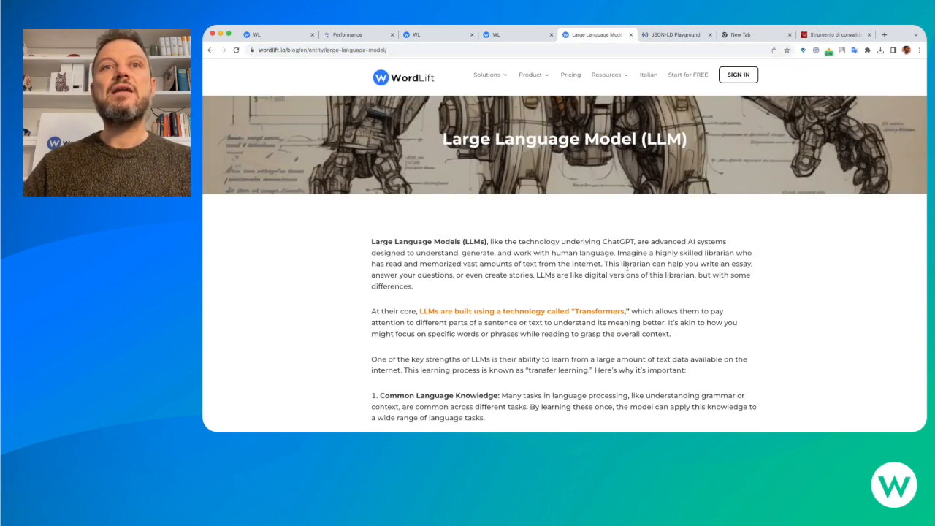
pyautogui.scroll(-3)
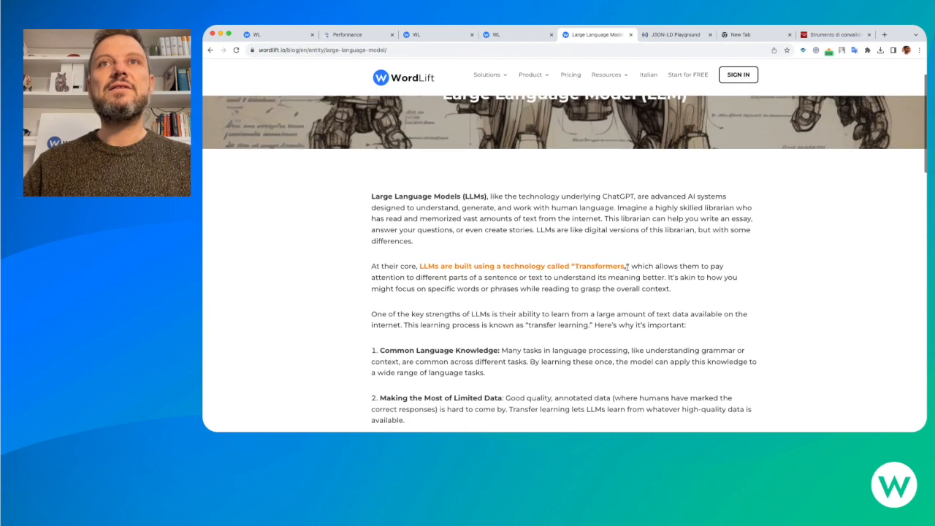
pyautogui.scroll(-3)
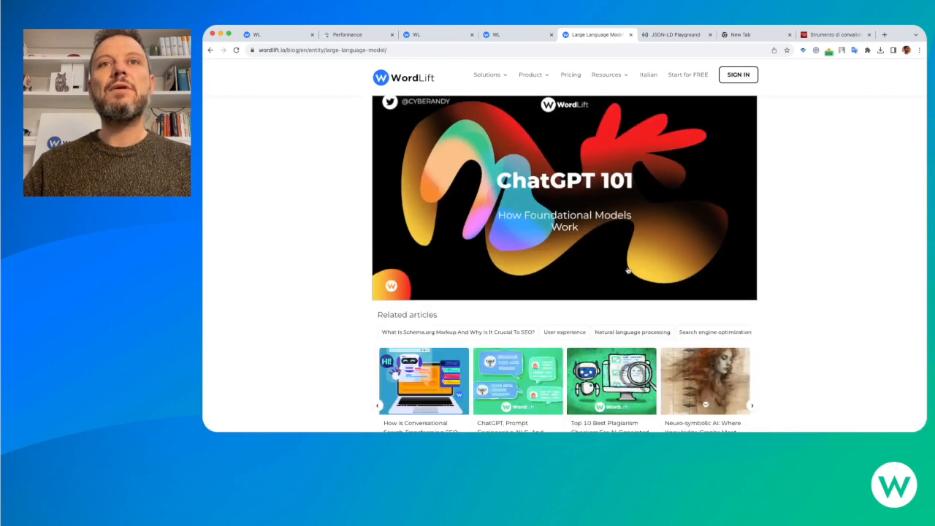
pyautogui.scroll(-3)
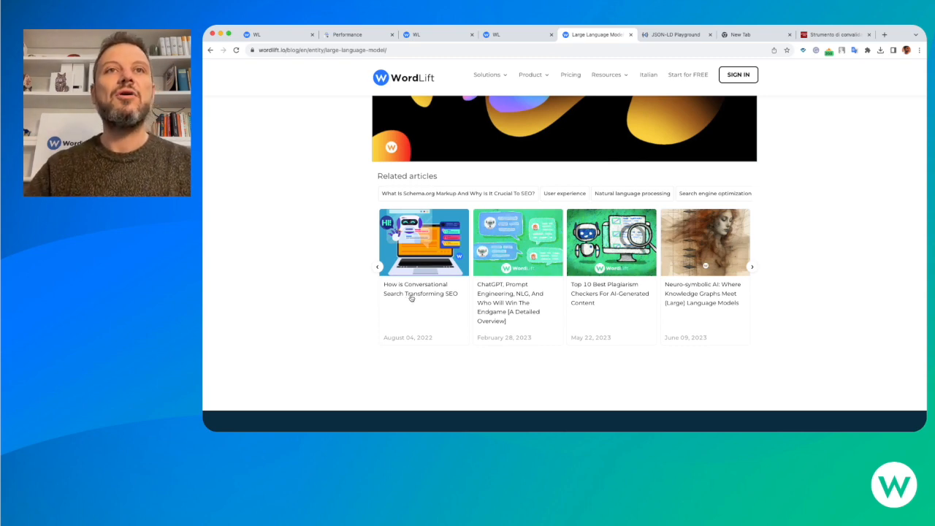
pyautogui.click(679, 35)
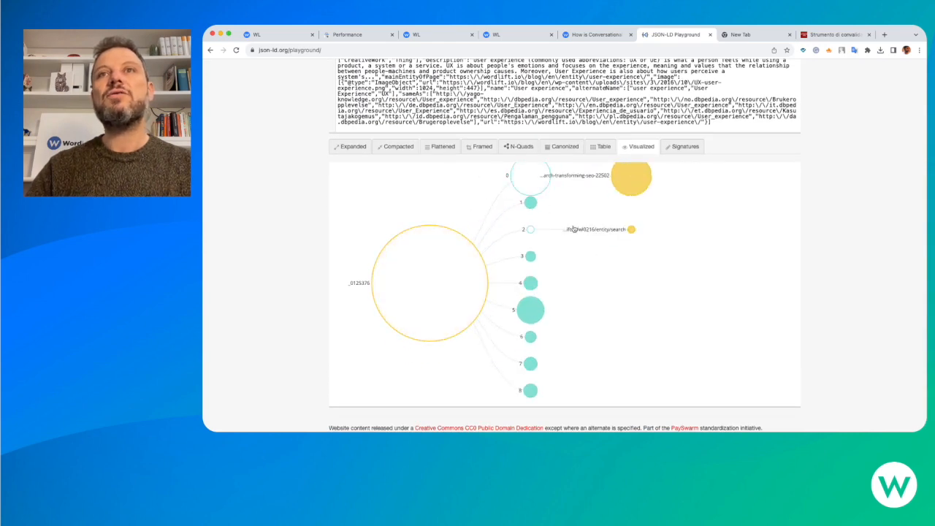
# Expand the visualized graph nodes to expose the Large Language Model entity's properties.
pyautogui.click(628, 178)
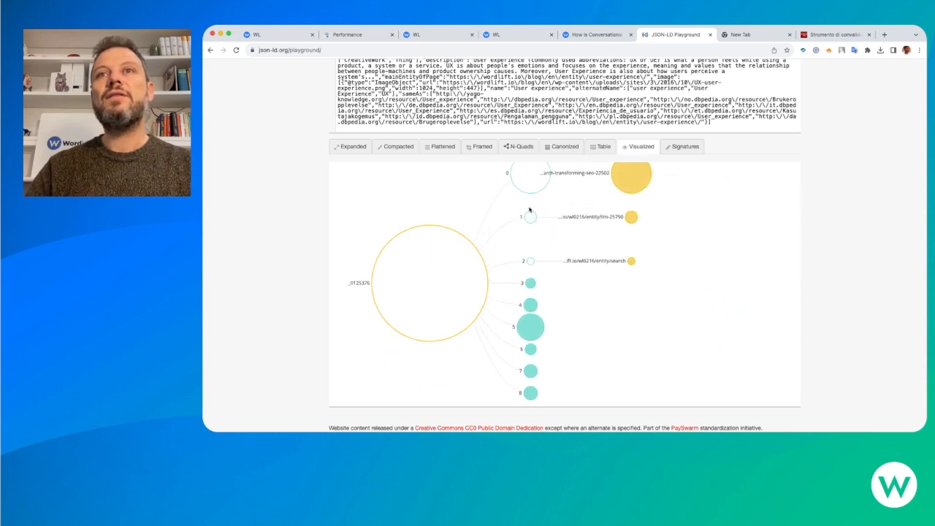
pyautogui.moveTo(631, 216)
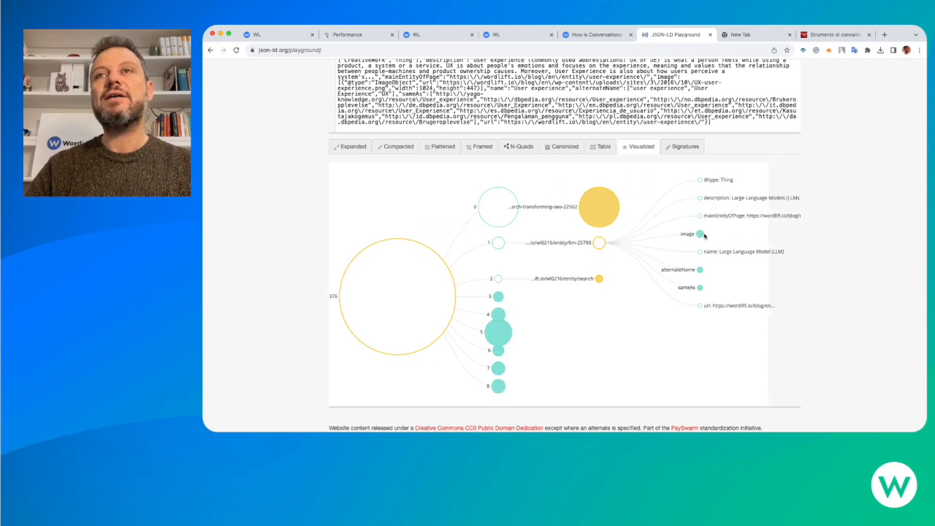
pyautogui.moveTo(700, 234)
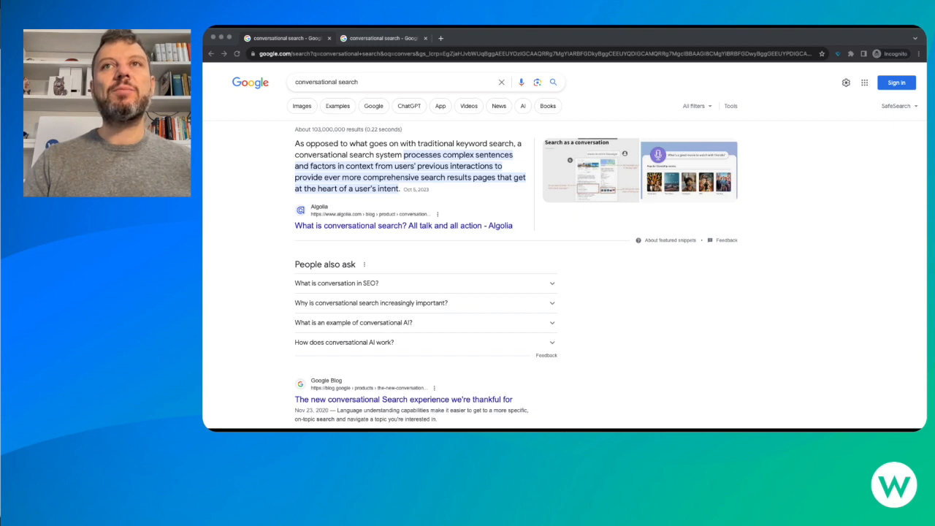
# Preview the WordLift 'Search as a conversation' image and follow its link to the post.
pyautogui.click(591, 169)
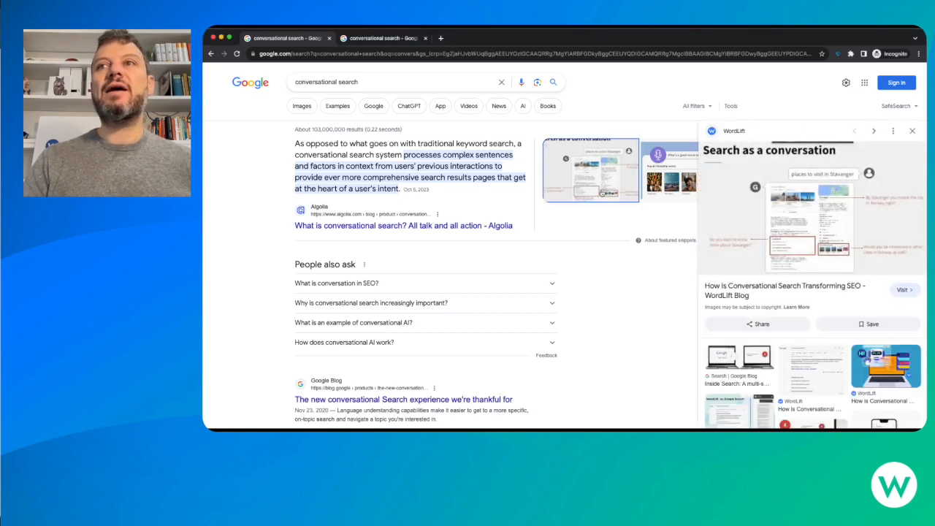
pyautogui.moveTo(802, 255)
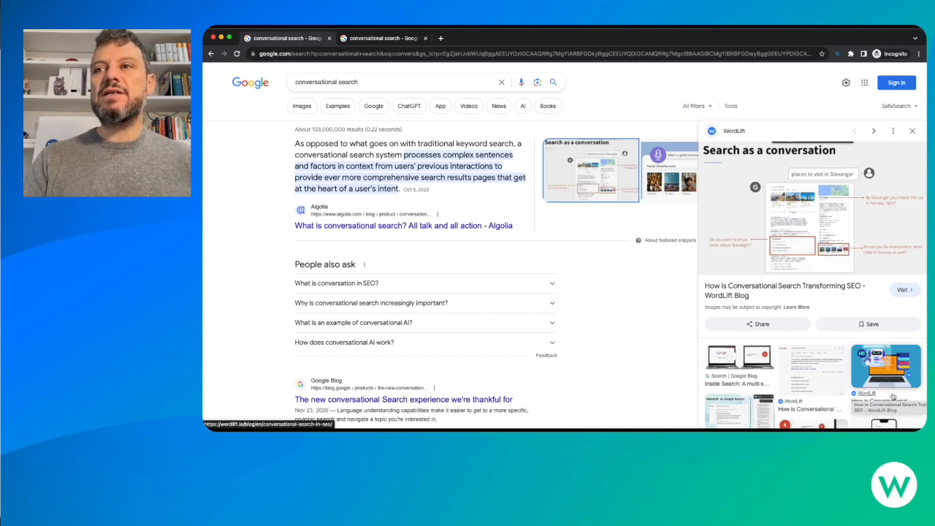
pyautogui.click(888, 365)
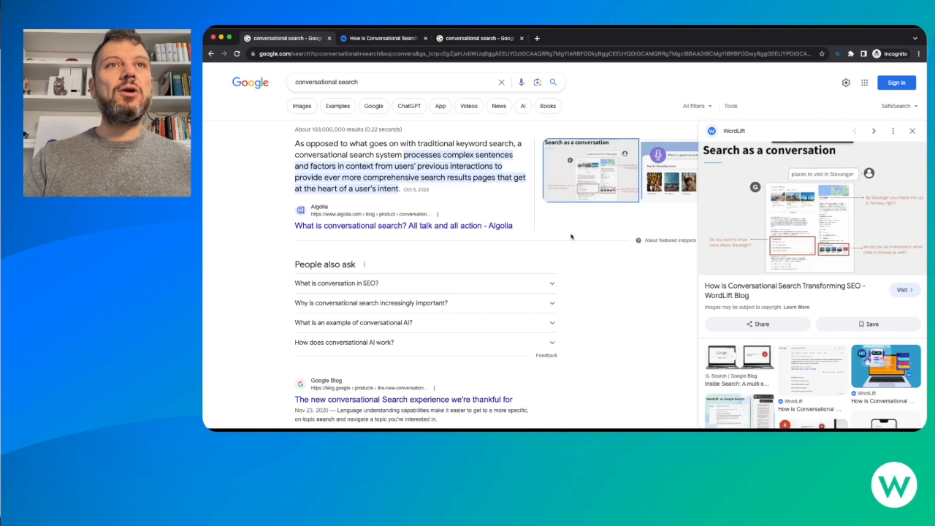
pyautogui.moveTo(494, 216)
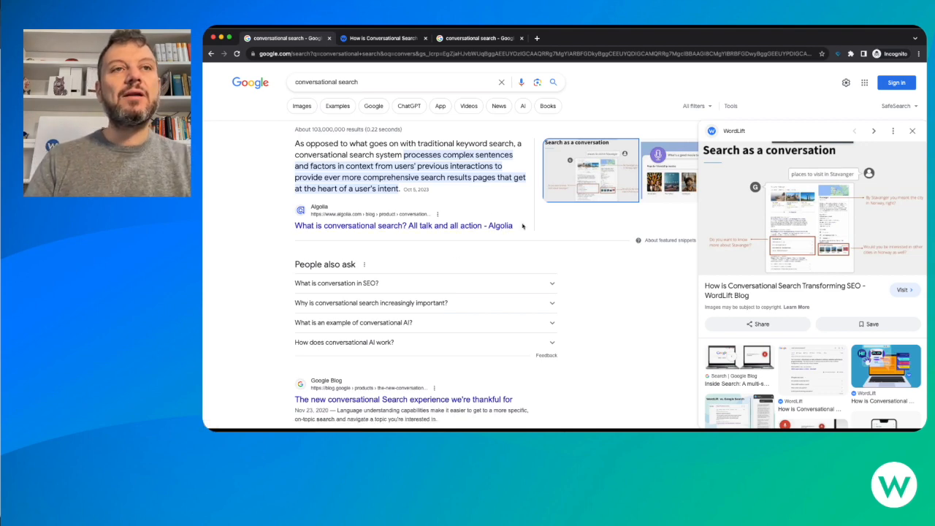
# Scroll the results down to WordLift's 'How is Conversational Search Transforming SEO' organic listing.
pyautogui.scroll(-3)
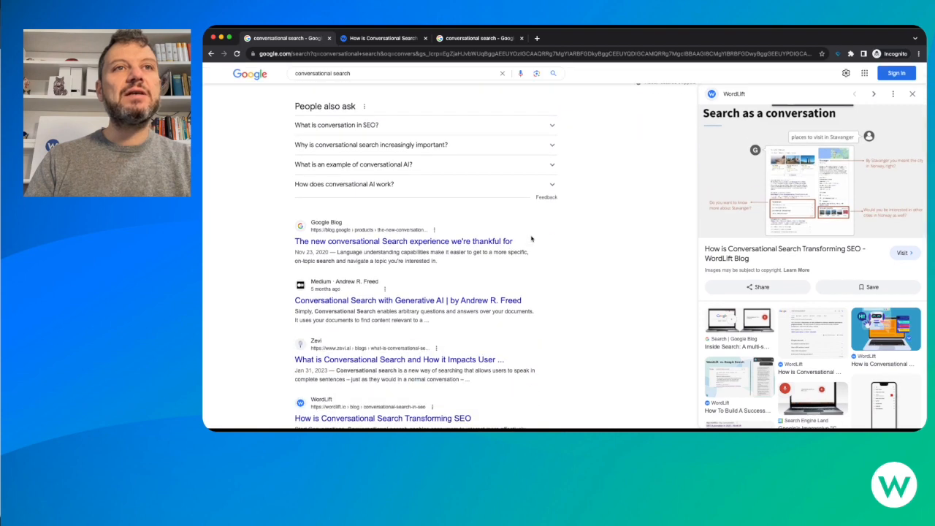
pyautogui.scroll(-3)
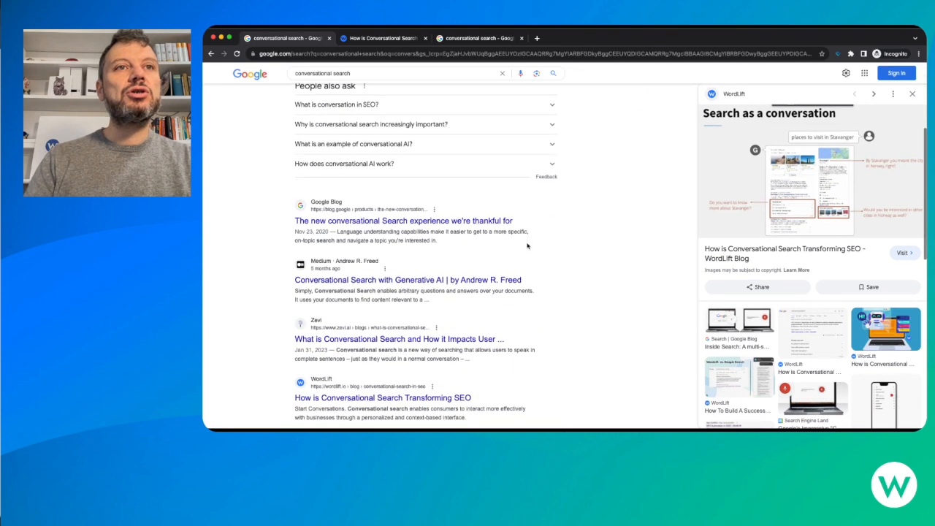
pyautogui.scroll(-3)
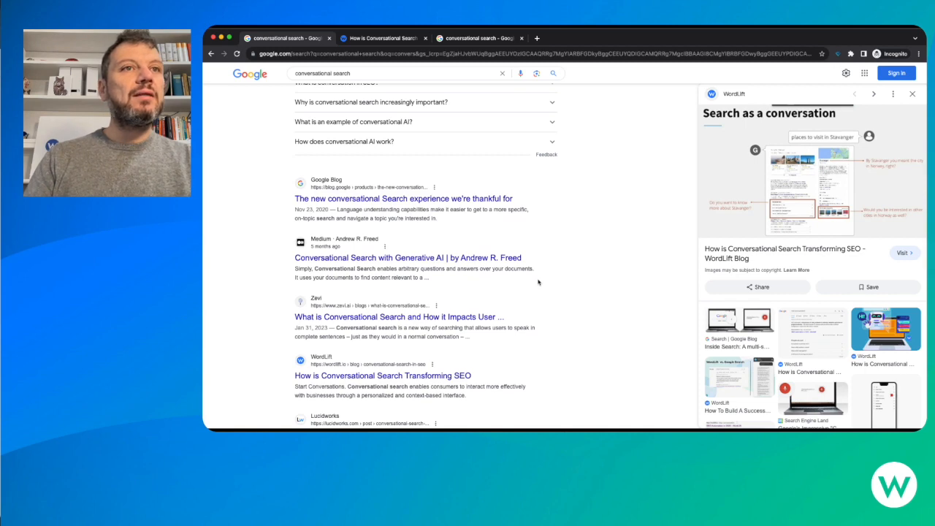
pyautogui.scroll(-3)
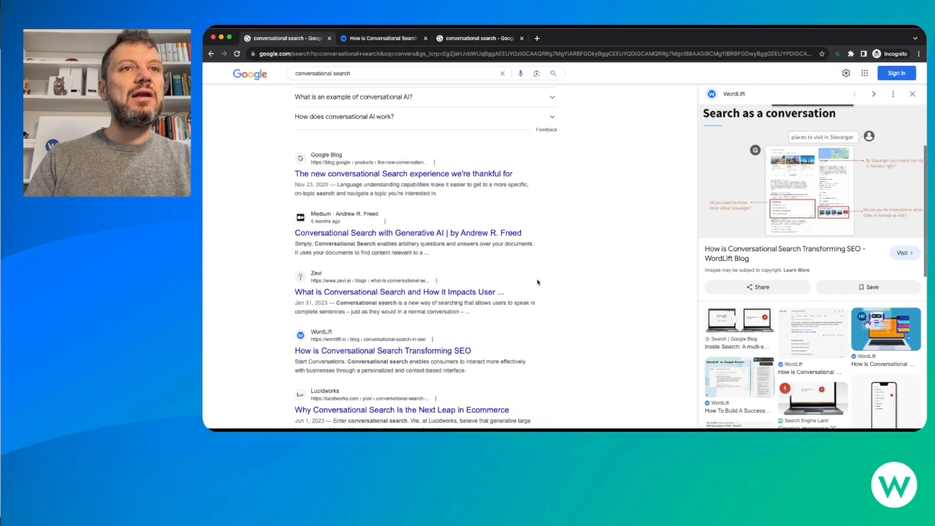
pyautogui.scroll(-3)
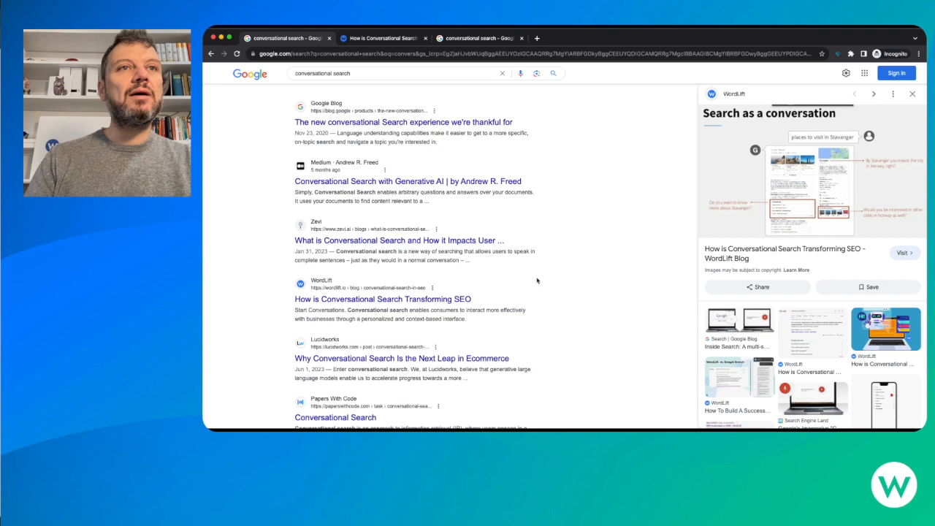